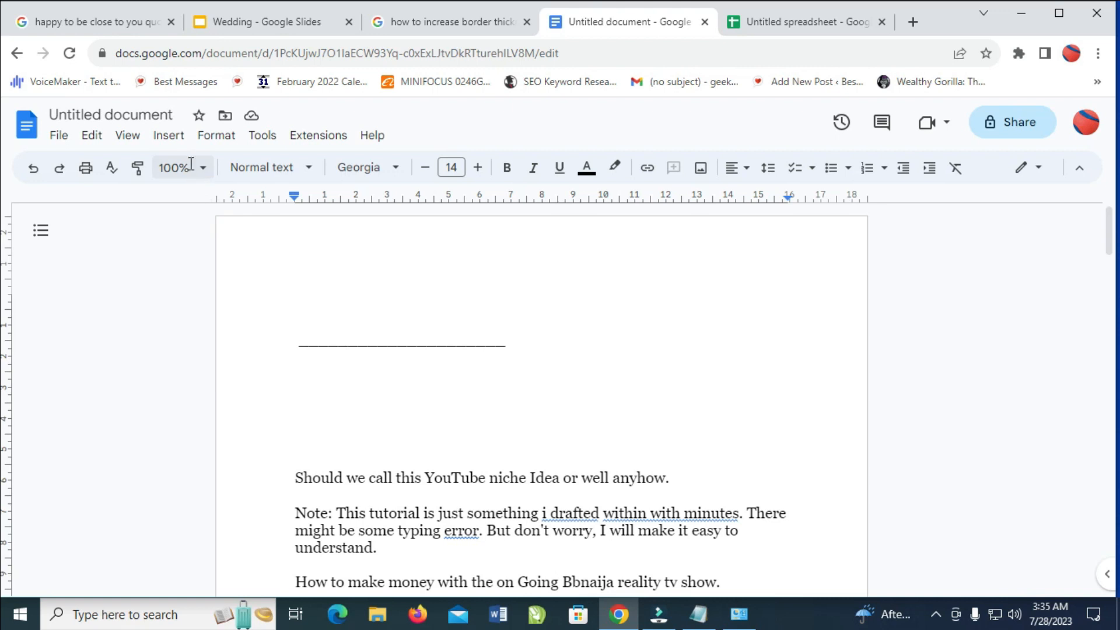
Step: Create a new drawing with a horizontal line and insert it below the first underscore line
click(168, 135)
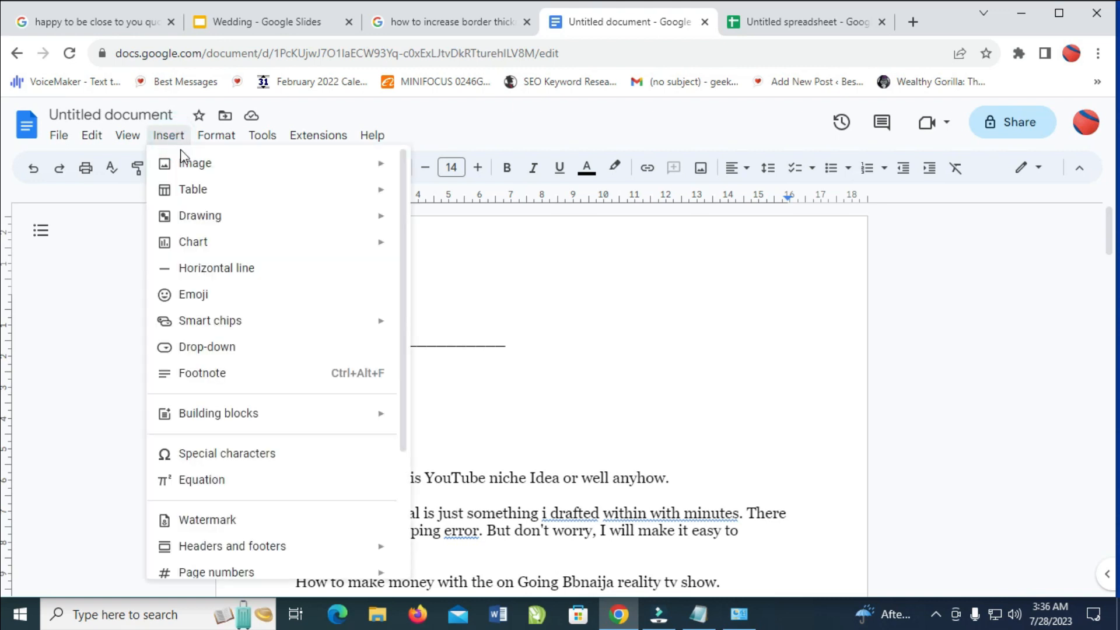
mouse_move(198, 214)
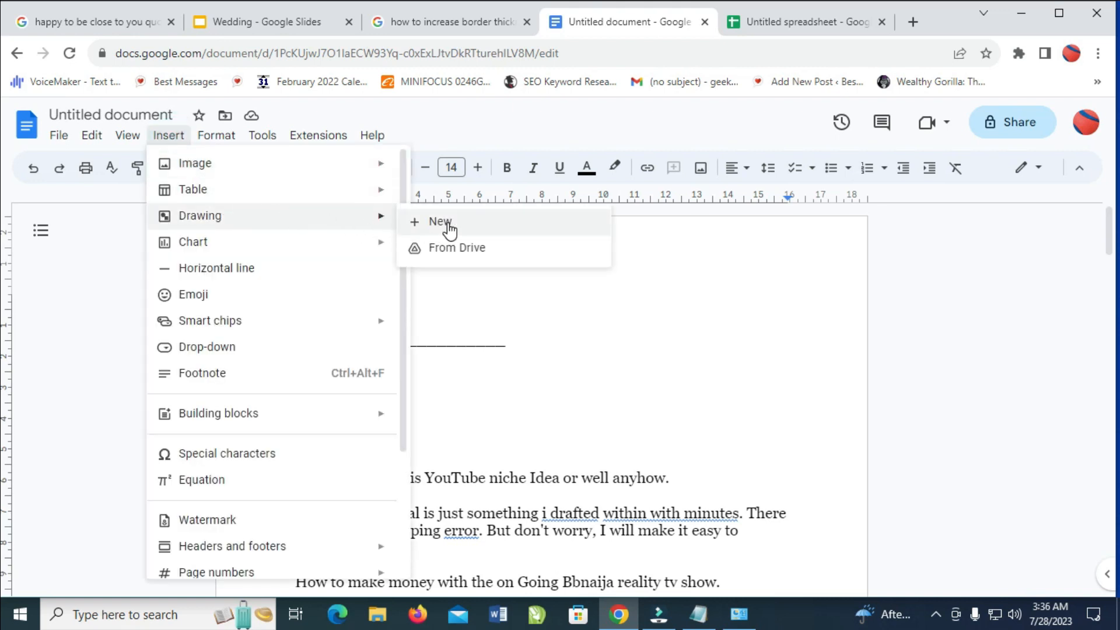
click(439, 222)
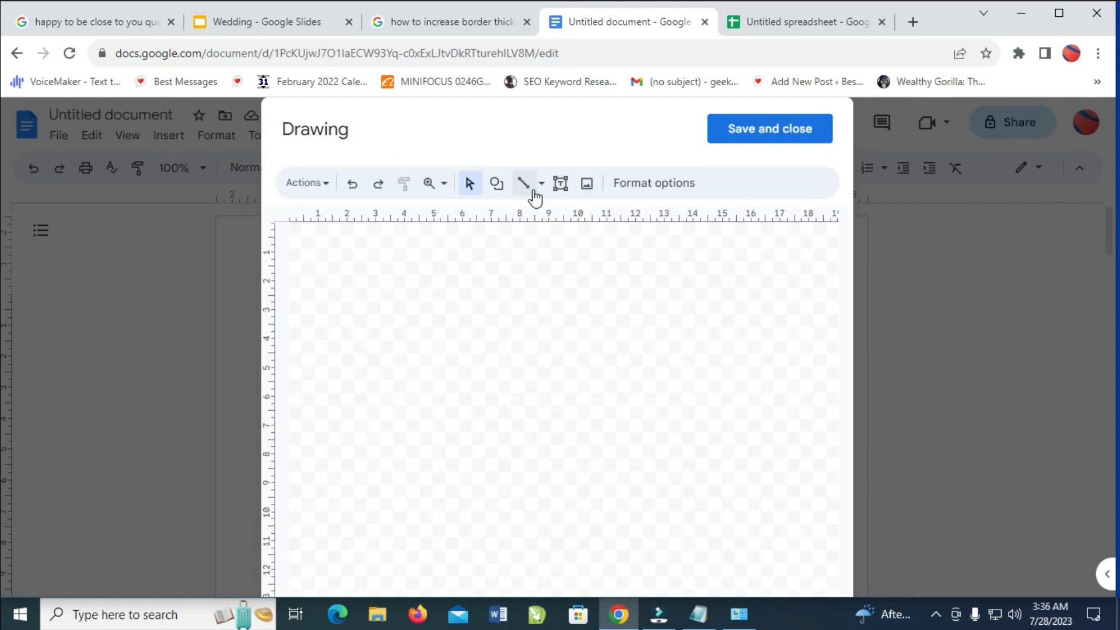
click(524, 183)
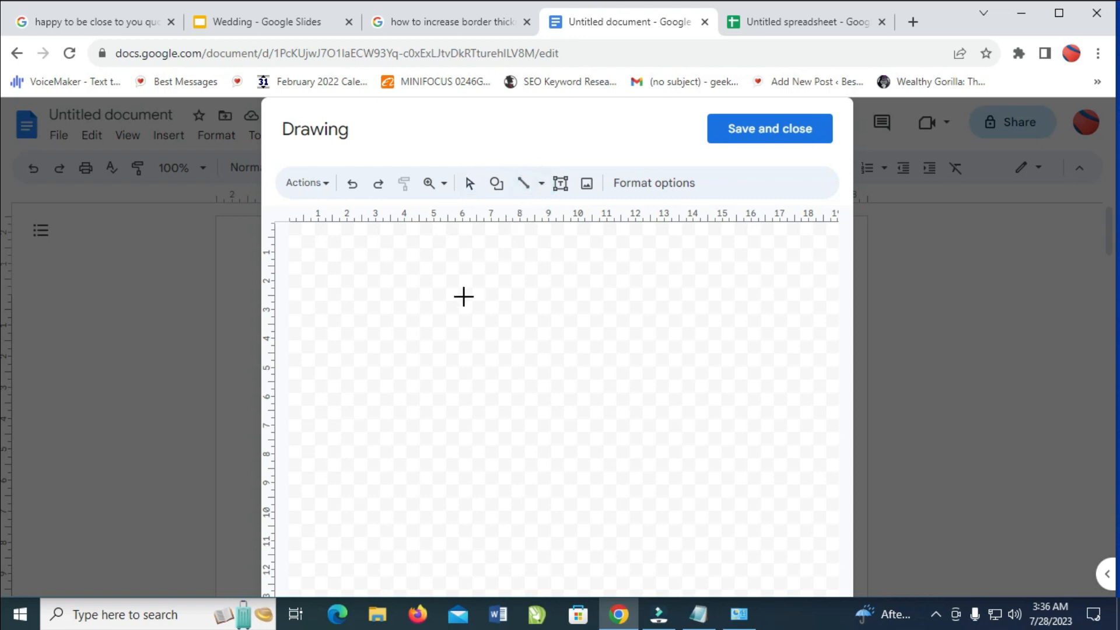
drag(343, 322, 512, 322)
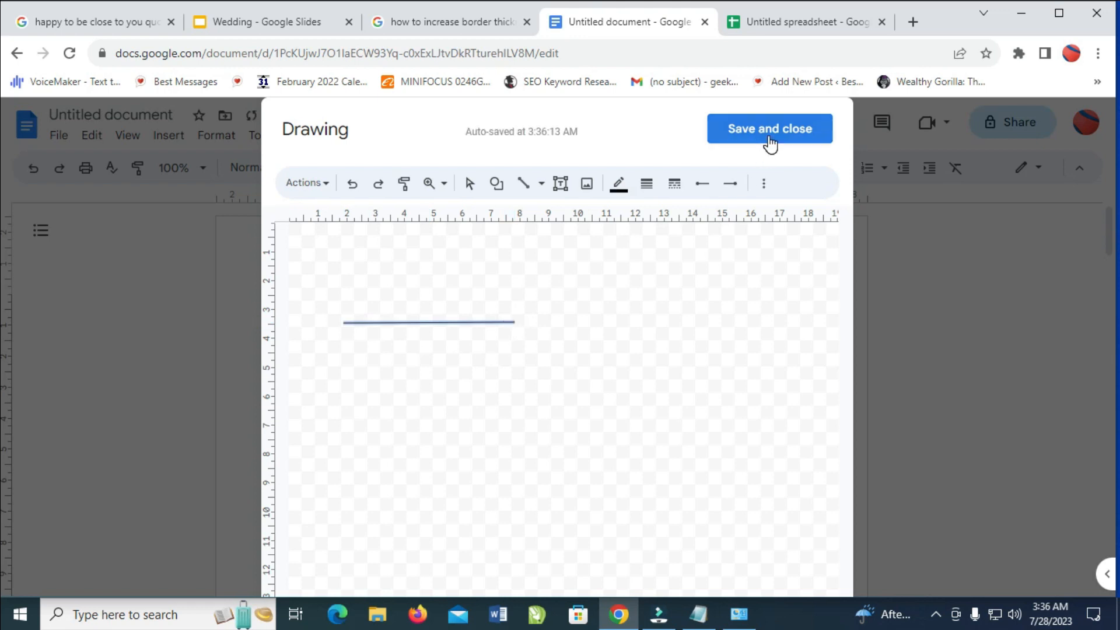
click(769, 129)
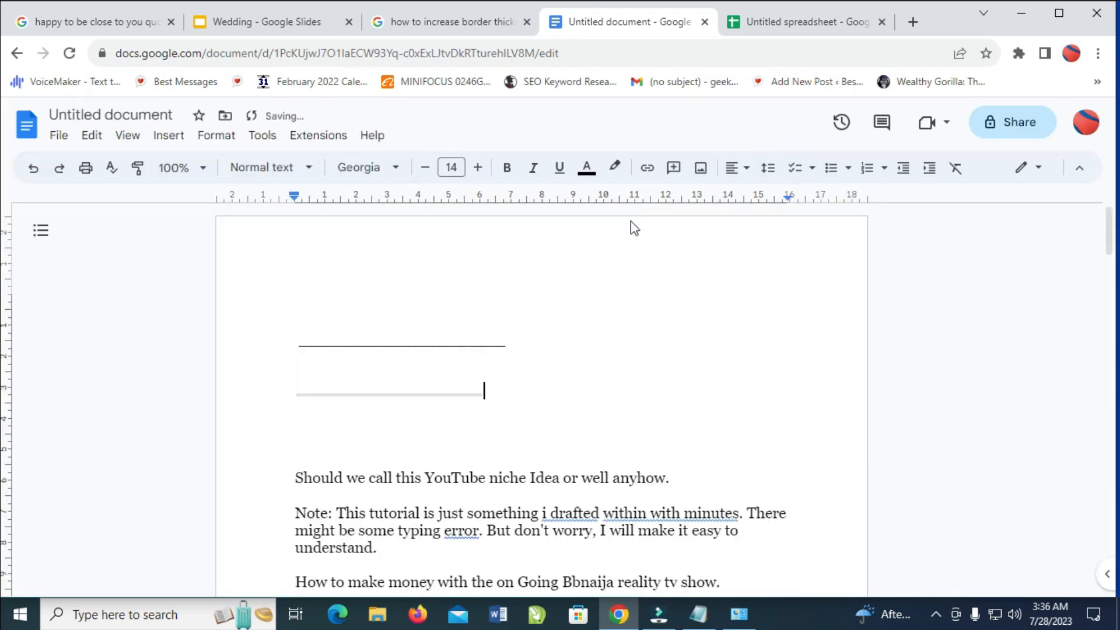